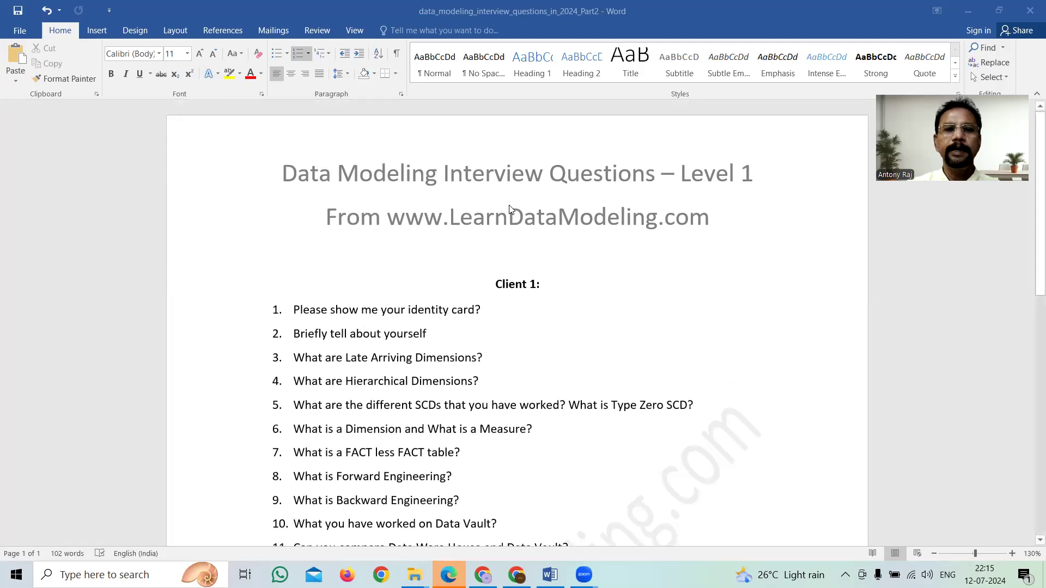
{"action": "mouse_move", "coordinate": [726, 197]}
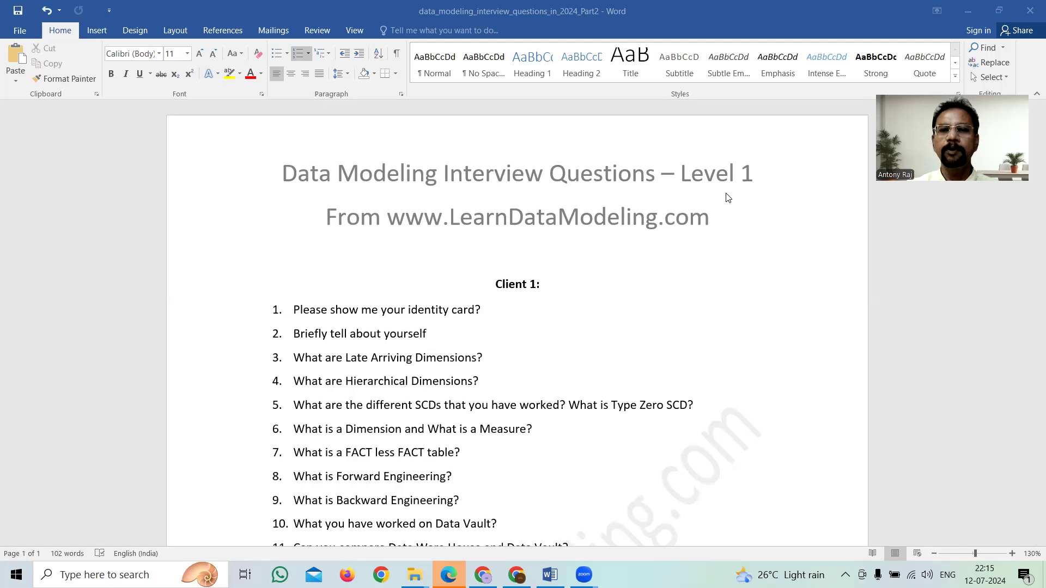
{"action": "mouse_move", "coordinate": [705, 374]}
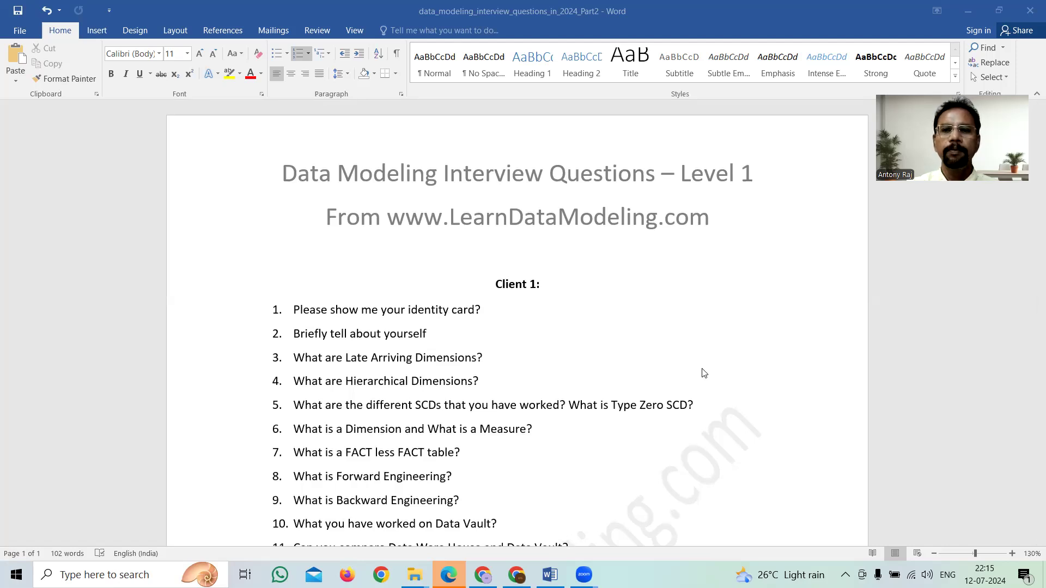
{"action": "scroll", "scroll_direction": "down", "scroll_amount": 3}
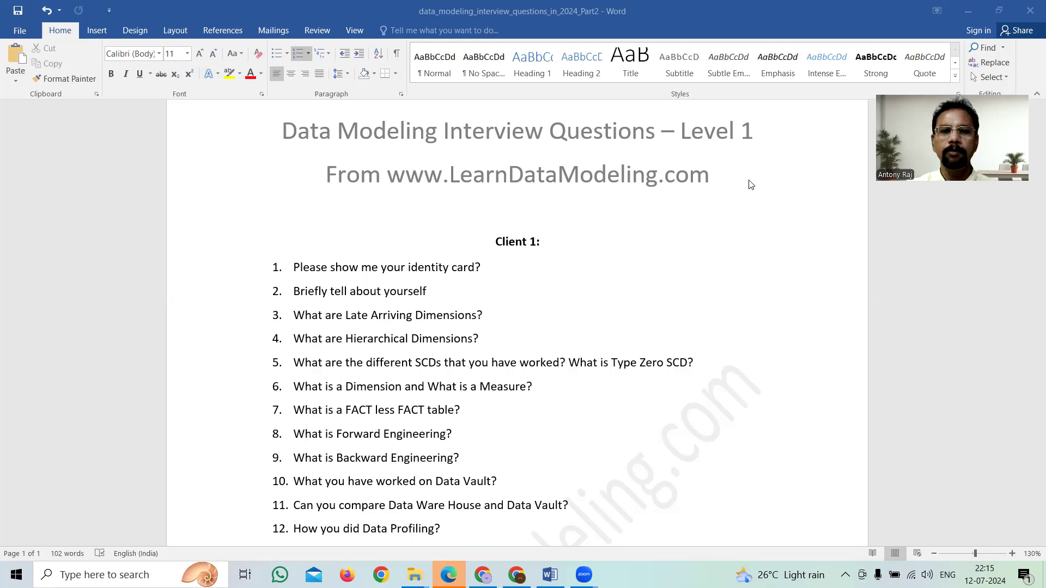
{"action": "mouse_move", "coordinate": [494, 243]}
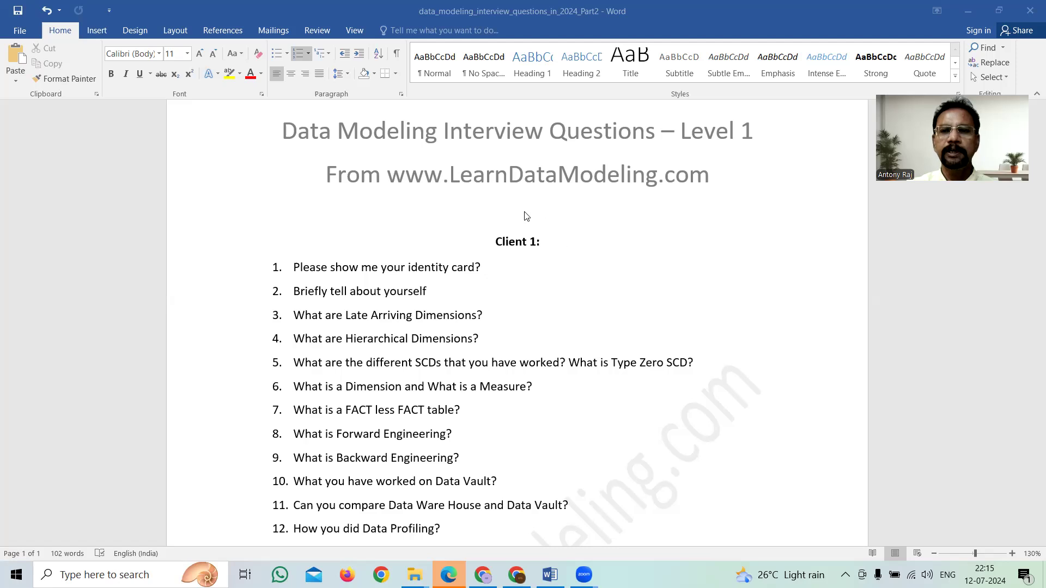
{"action": "mouse_move", "coordinate": [472, 247]}
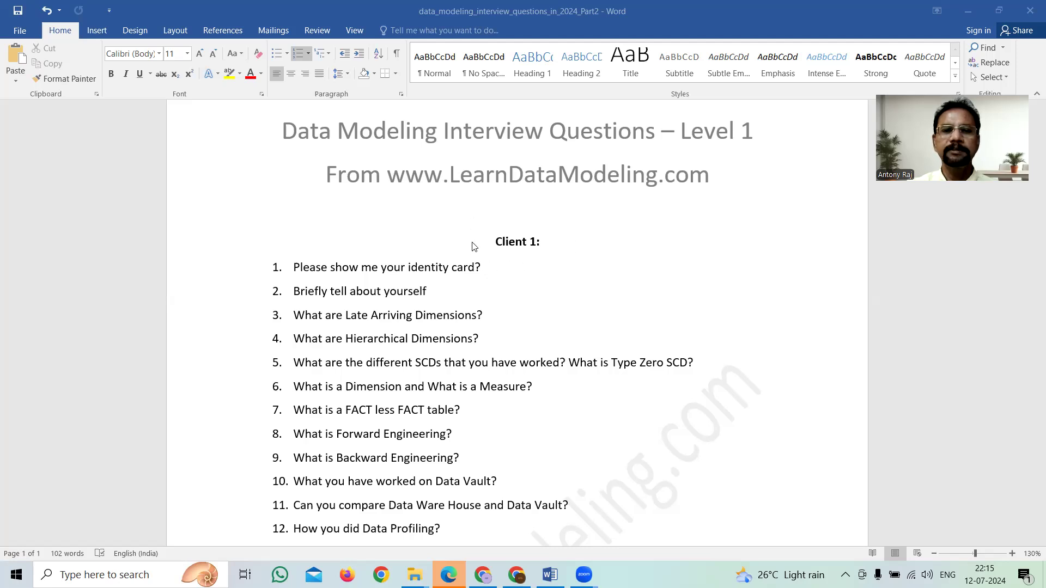
{"action": "mouse_move", "coordinate": [549, 227]}
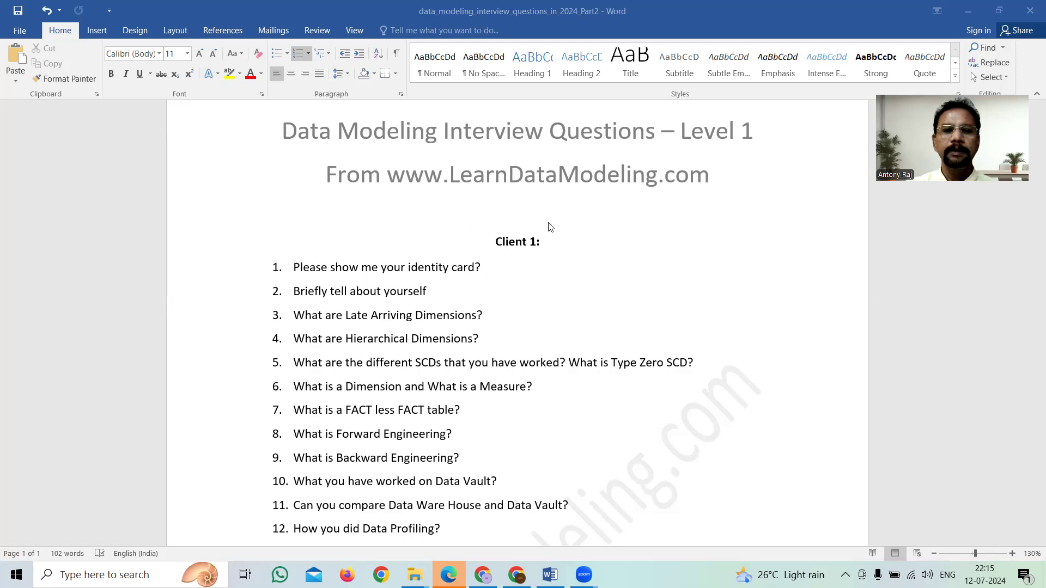
{"action": "mouse_move", "coordinate": [538, 229]}
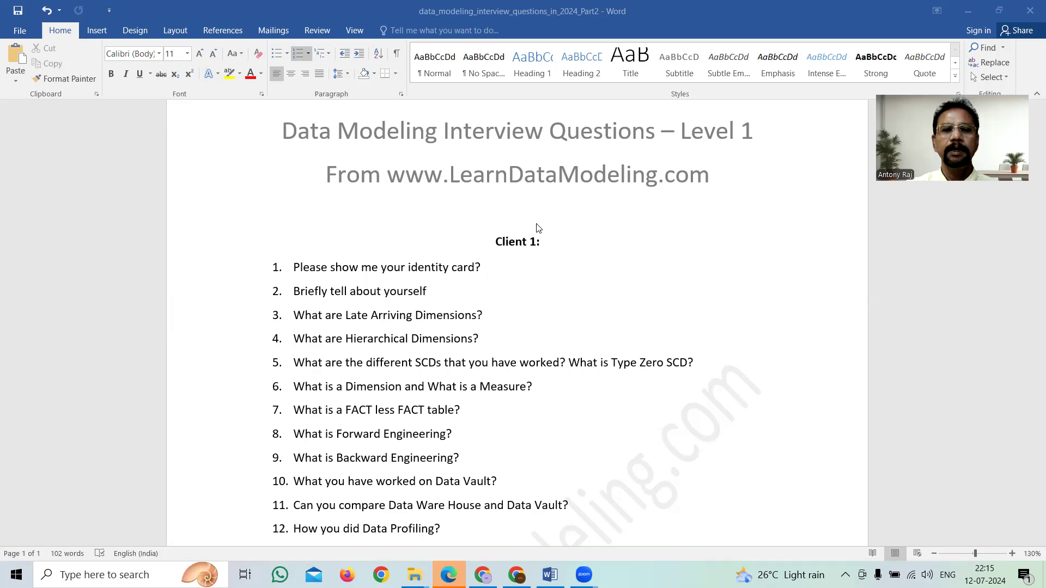
{"action": "mouse_move", "coordinate": [517, 289]}
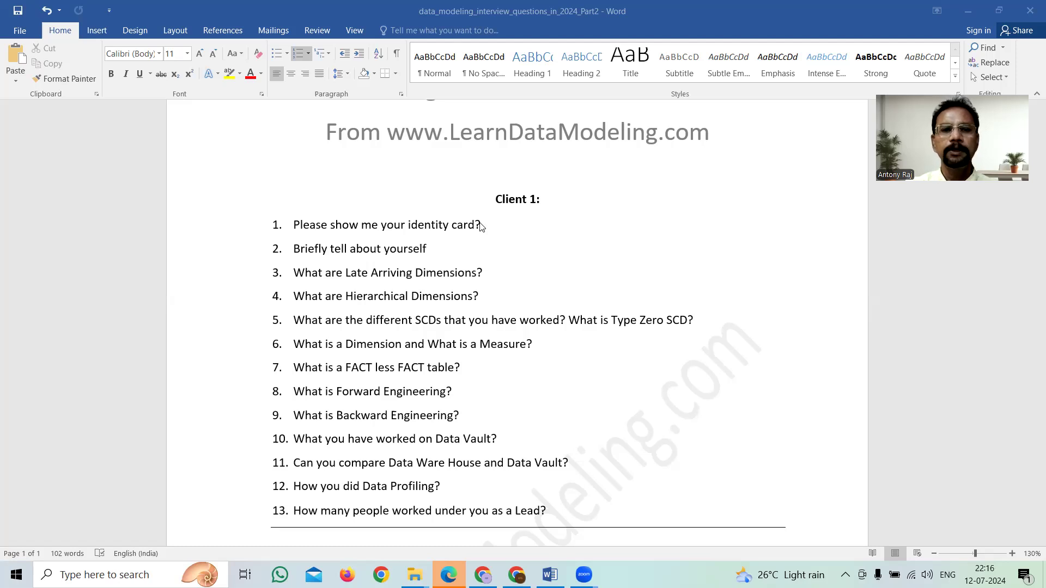
{"action": "mouse_move", "coordinate": [531, 241]}
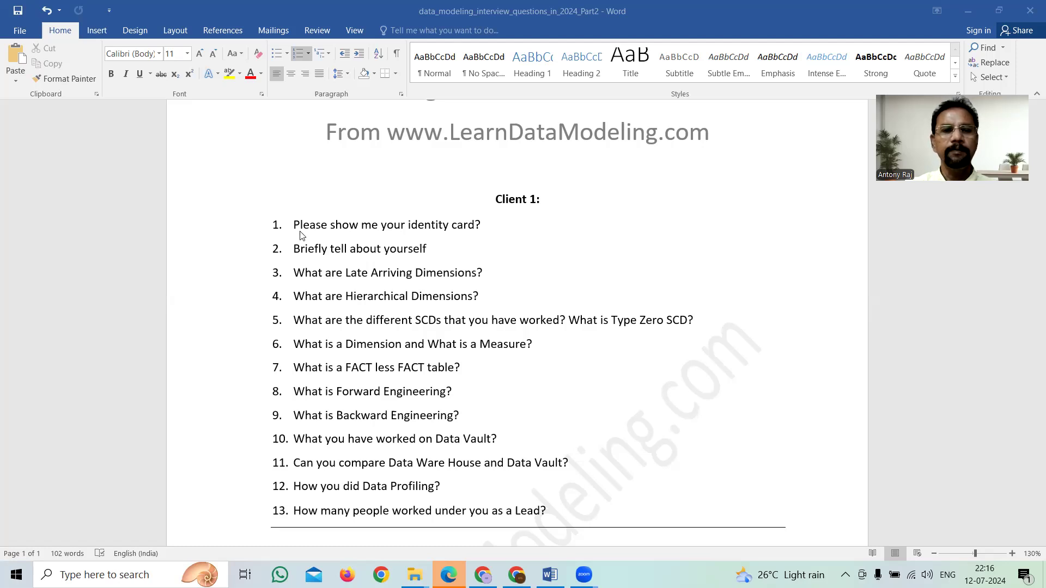
{"action": "mouse_move", "coordinate": [327, 261]}
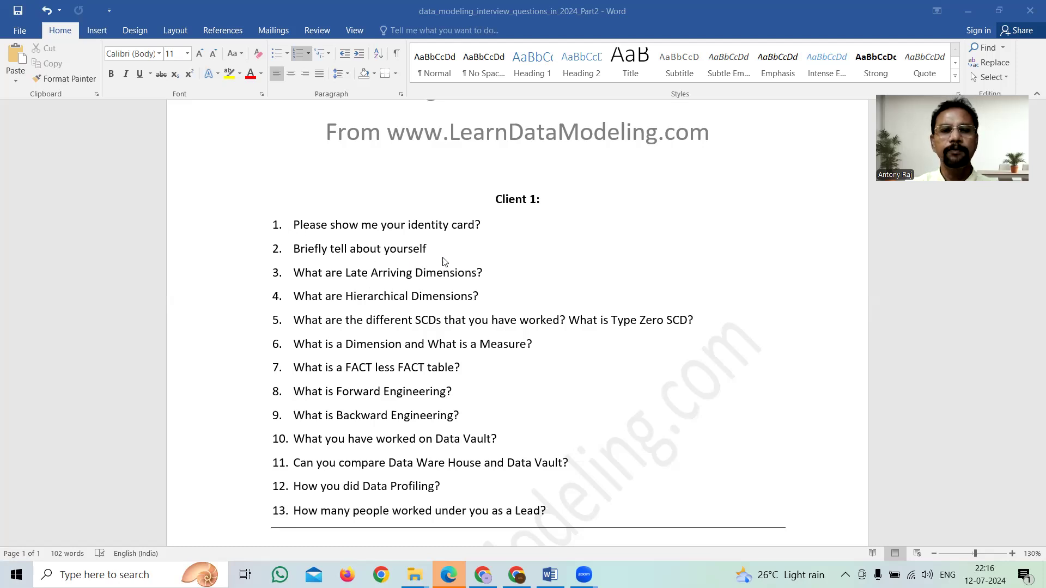
{"action": "mouse_move", "coordinate": [448, 251]}
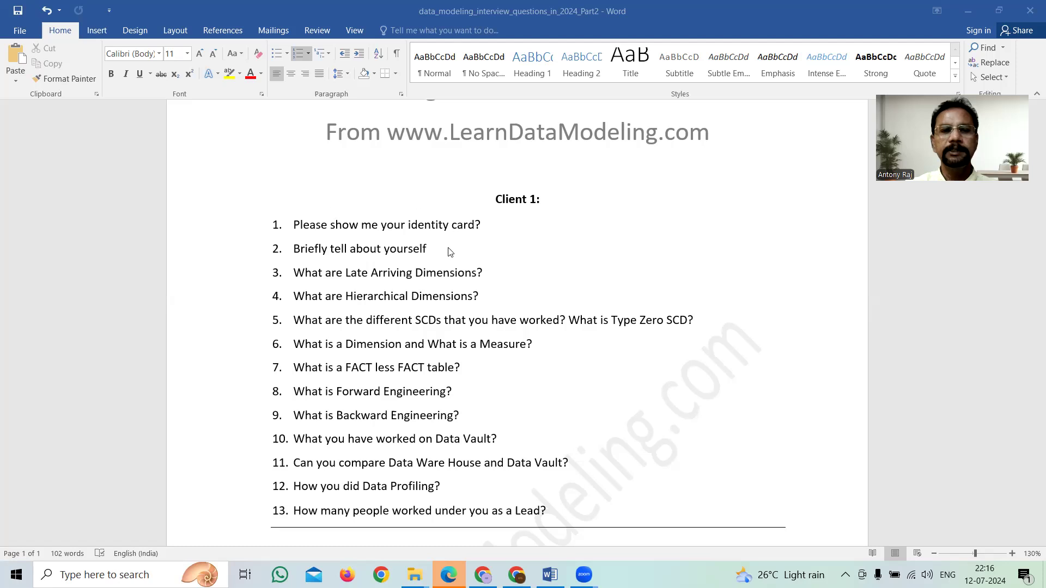
{"action": "mouse_move", "coordinate": [421, 377]}
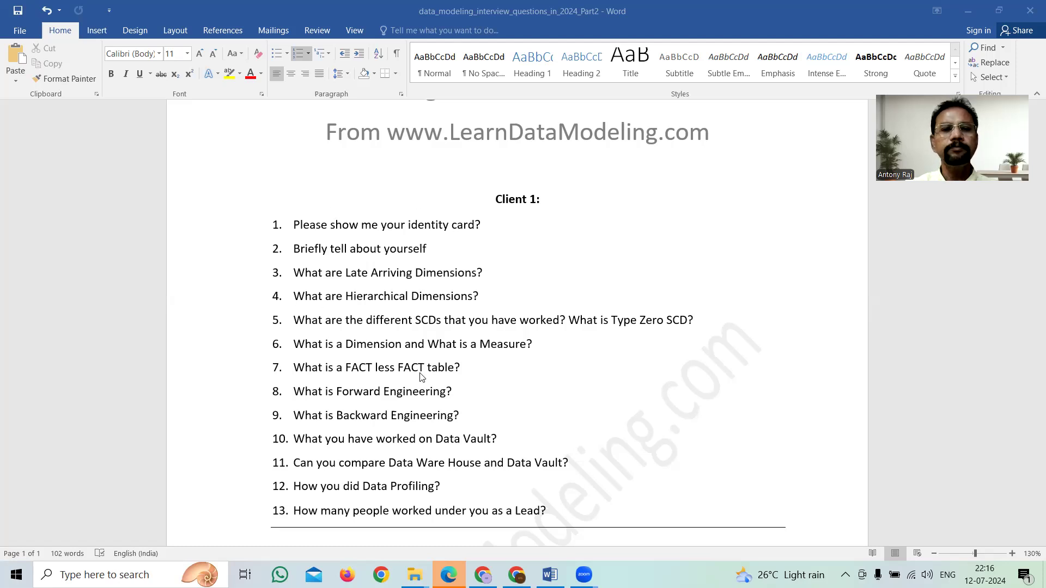
{"action": "scroll", "scroll_direction": "down", "scroll_amount": 3}
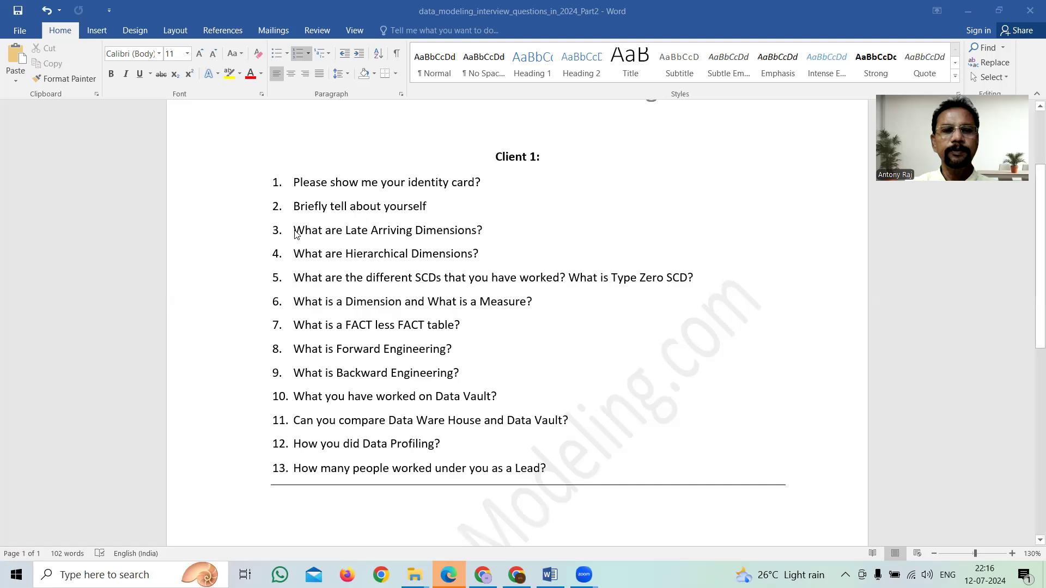
{"action": "mouse_move", "coordinate": [512, 236]}
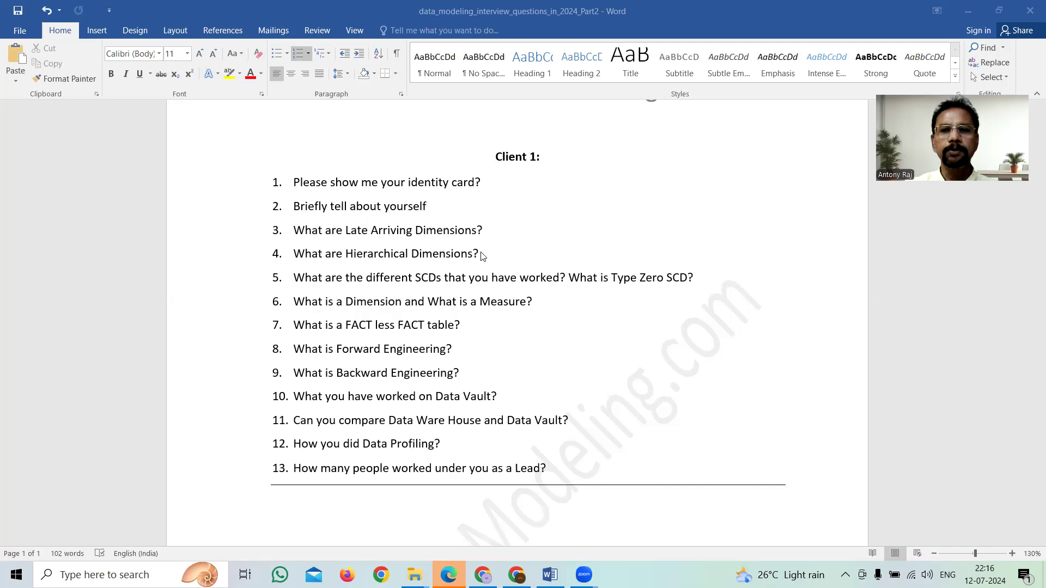
{"action": "mouse_move", "coordinate": [290, 267]}
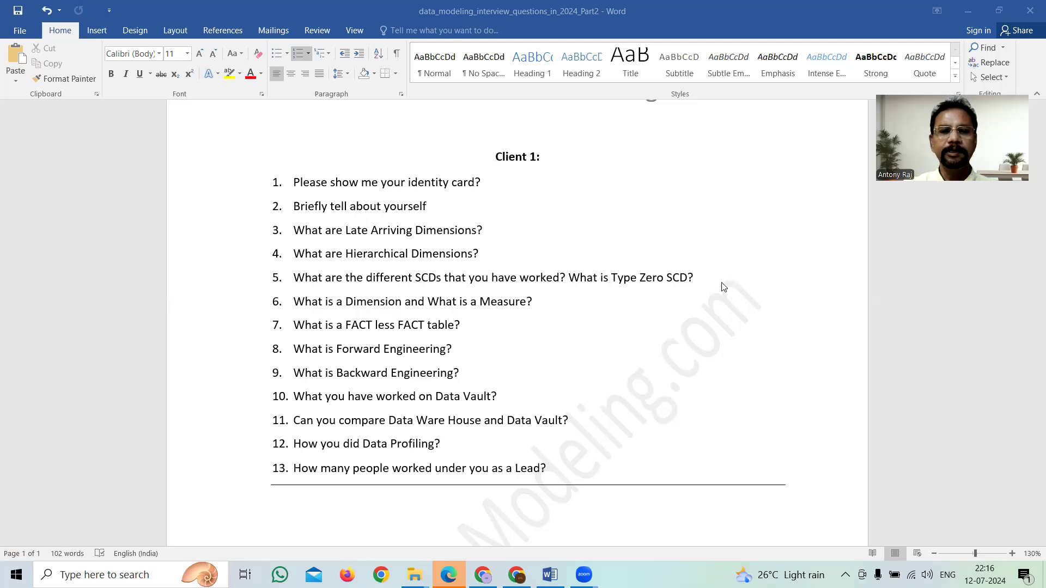
{"action": "mouse_move", "coordinate": [540, 307]}
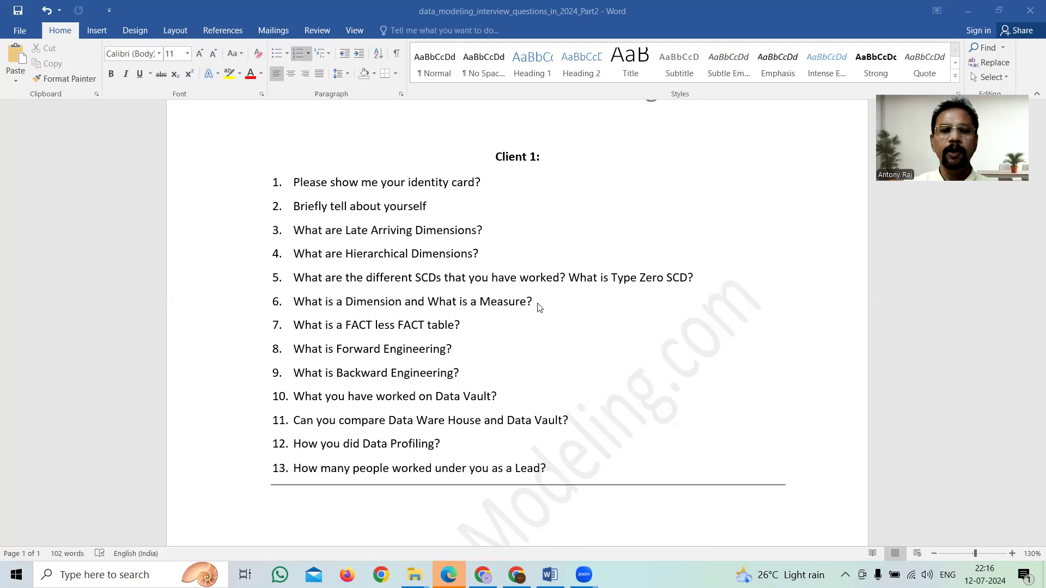
{"action": "mouse_move", "coordinate": [458, 331]}
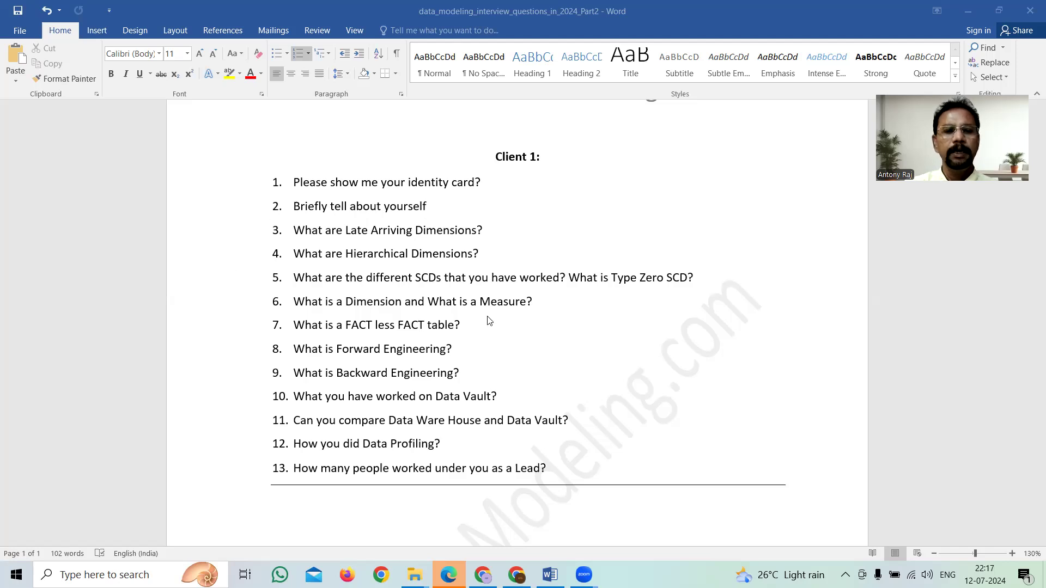
{"action": "scroll", "scroll_direction": "down", "scroll_amount": 3}
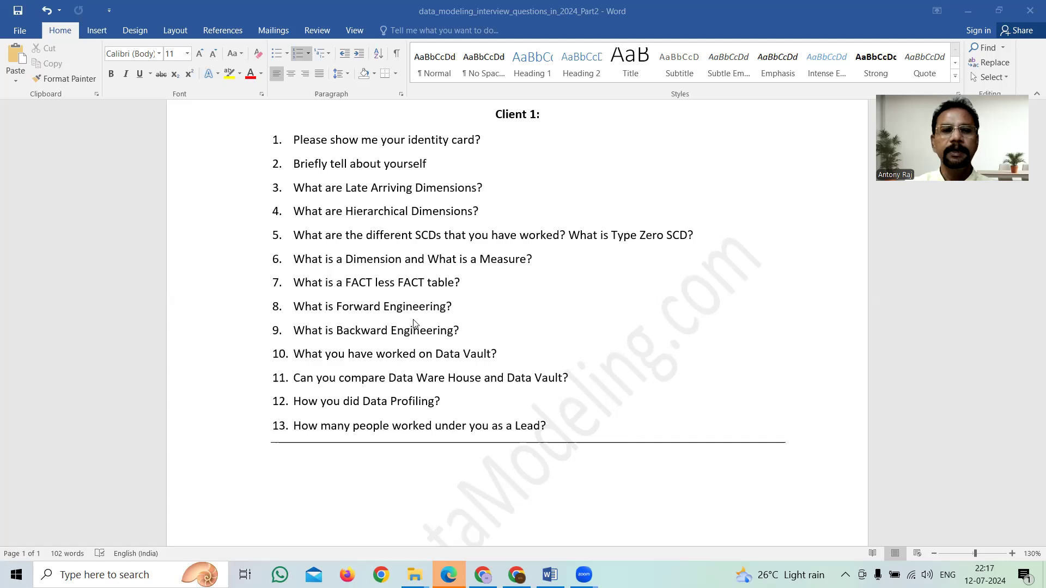
{"action": "mouse_move", "coordinate": [465, 289]}
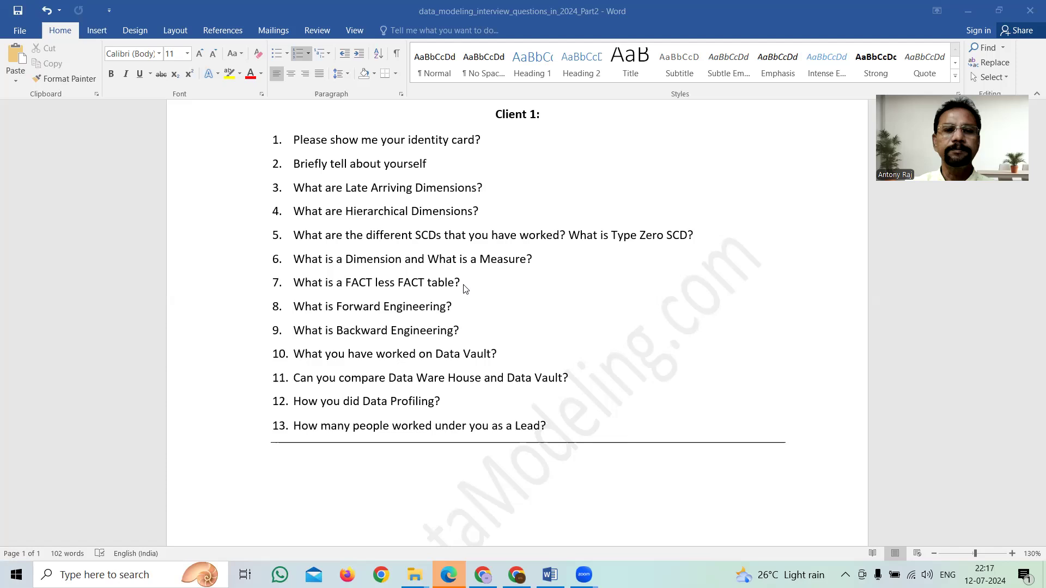
{"action": "mouse_move", "coordinate": [459, 265]}
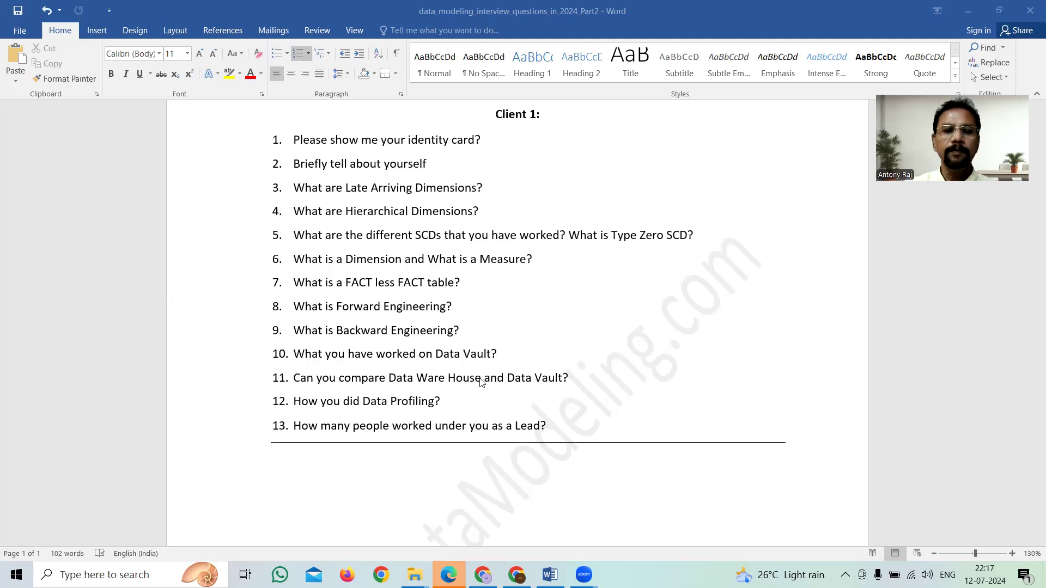
{"action": "mouse_move", "coordinate": [420, 314]}
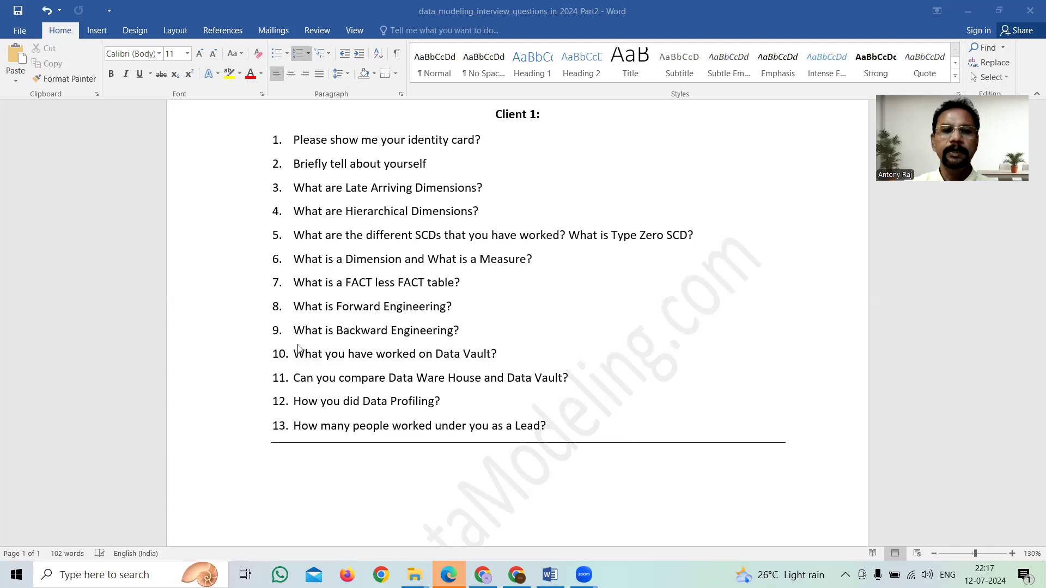
{"action": "mouse_move", "coordinate": [409, 374]}
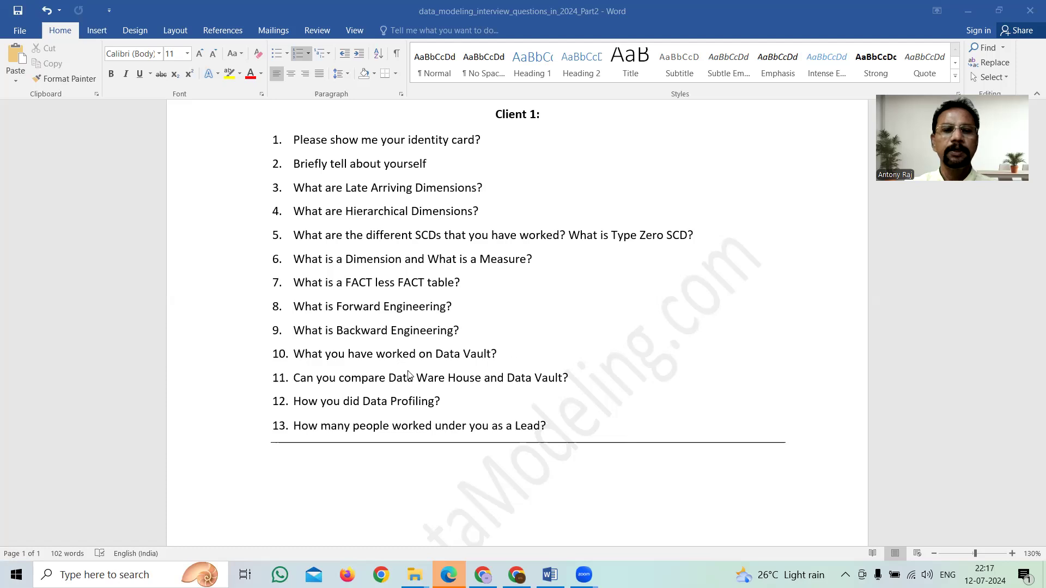
{"action": "mouse_move", "coordinate": [544, 326]}
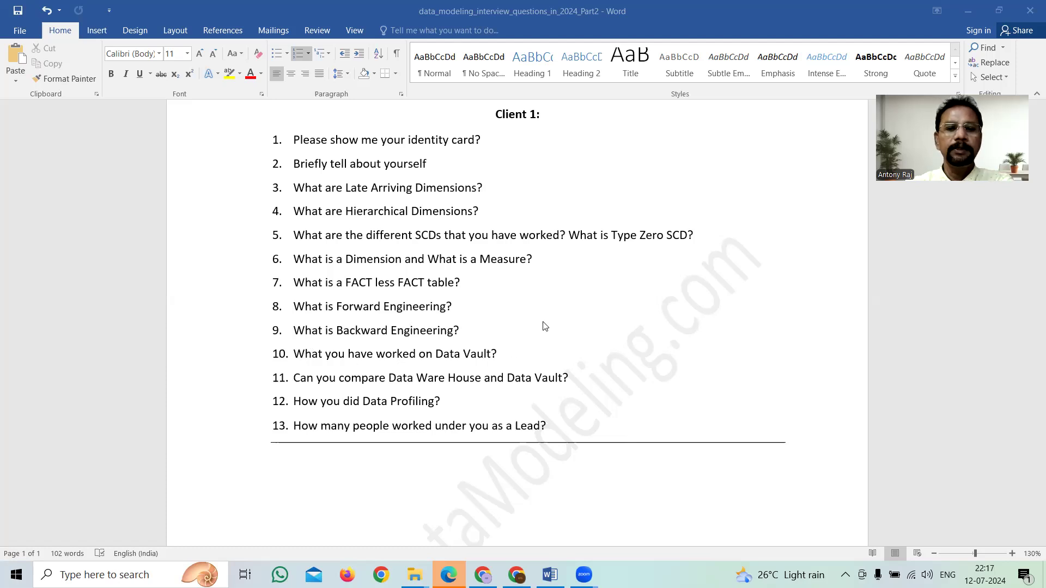
{"action": "mouse_move", "coordinate": [568, 358]}
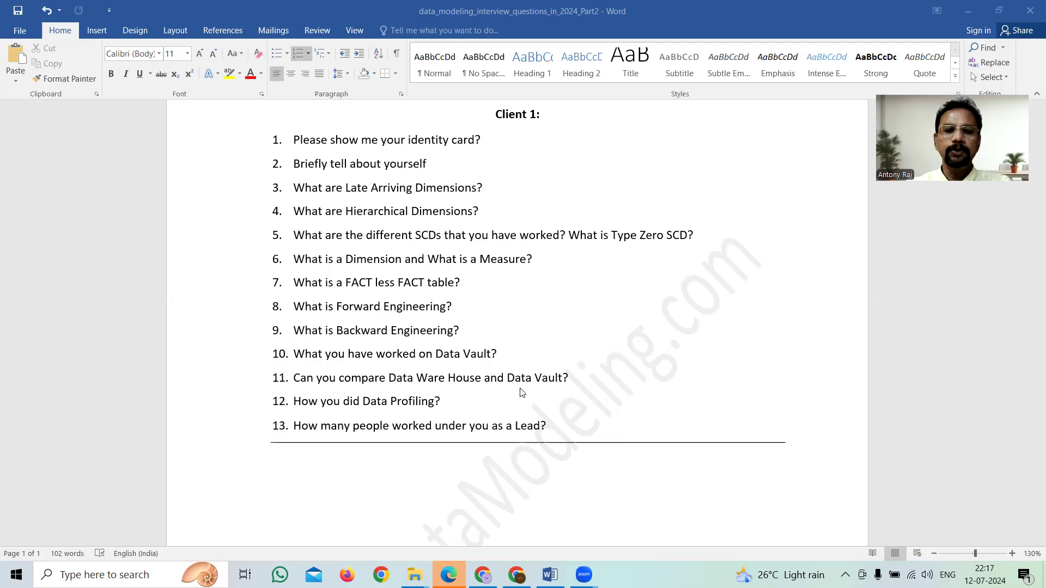
{"action": "mouse_move", "coordinate": [511, 389]}
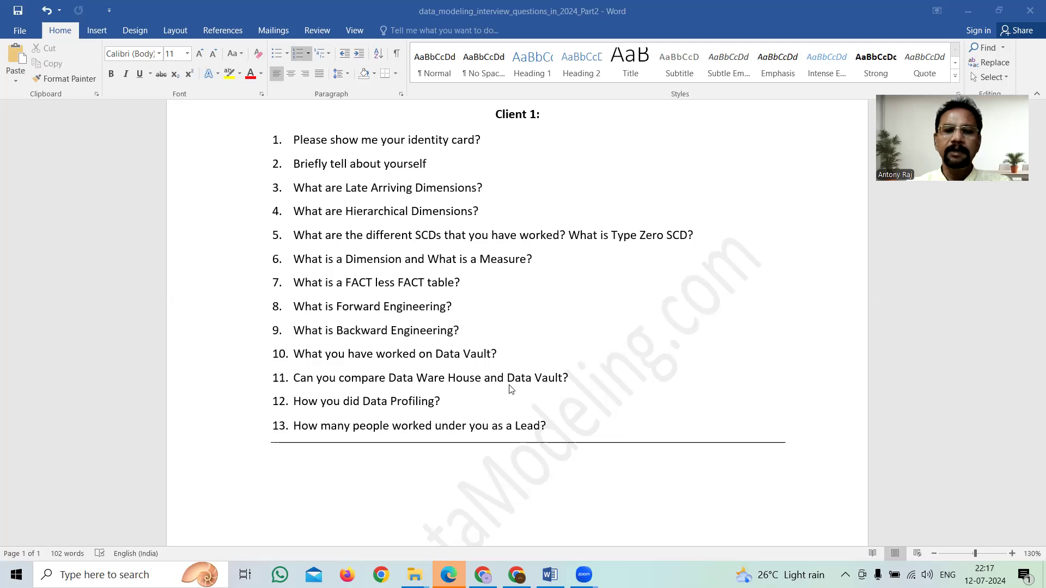
{"action": "mouse_move", "coordinate": [539, 395]}
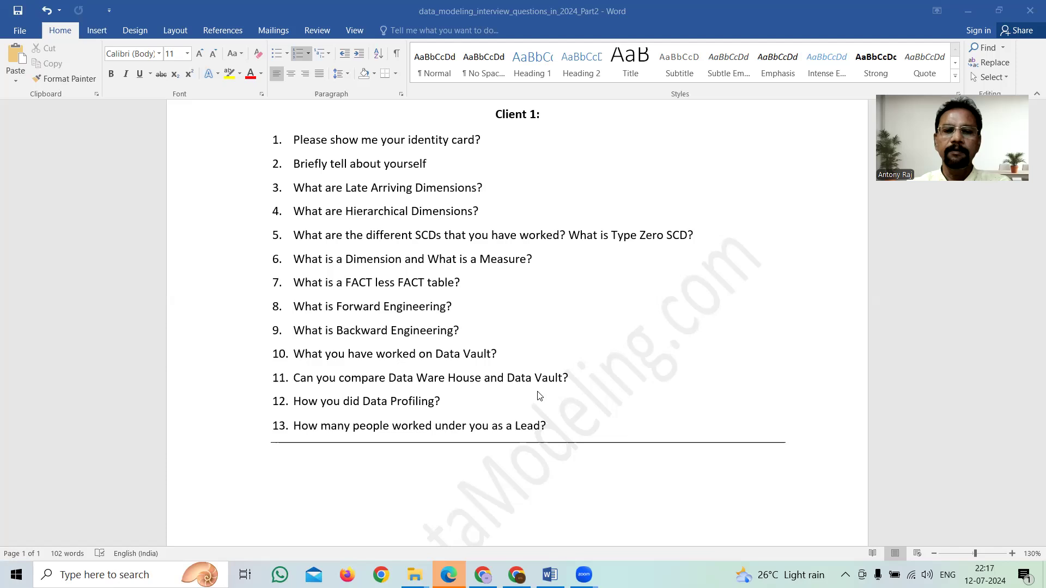
{"action": "mouse_move", "coordinate": [407, 391]}
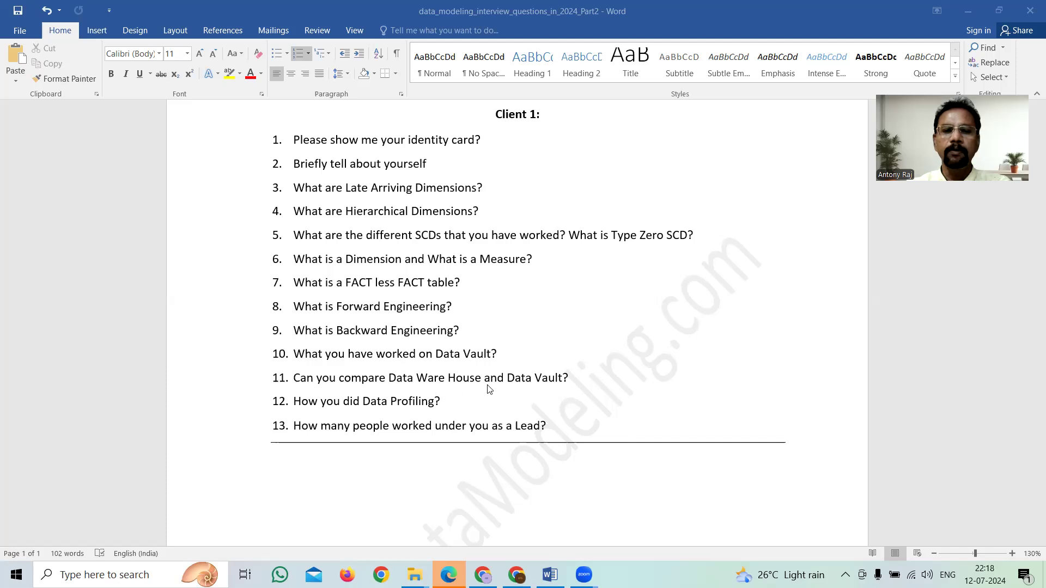
{"action": "mouse_move", "coordinate": [421, 379]}
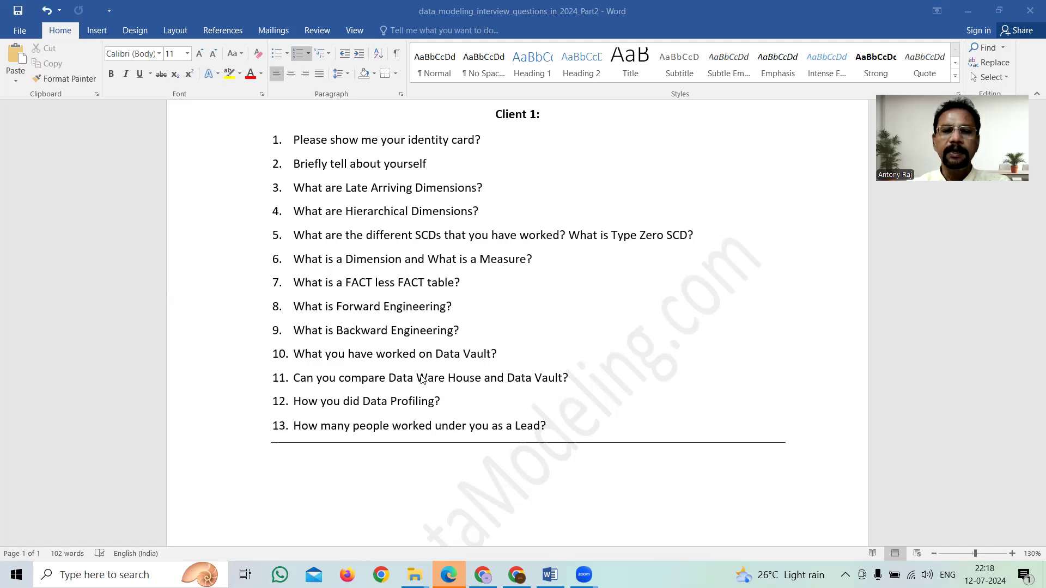
{"action": "mouse_move", "coordinate": [561, 387]}
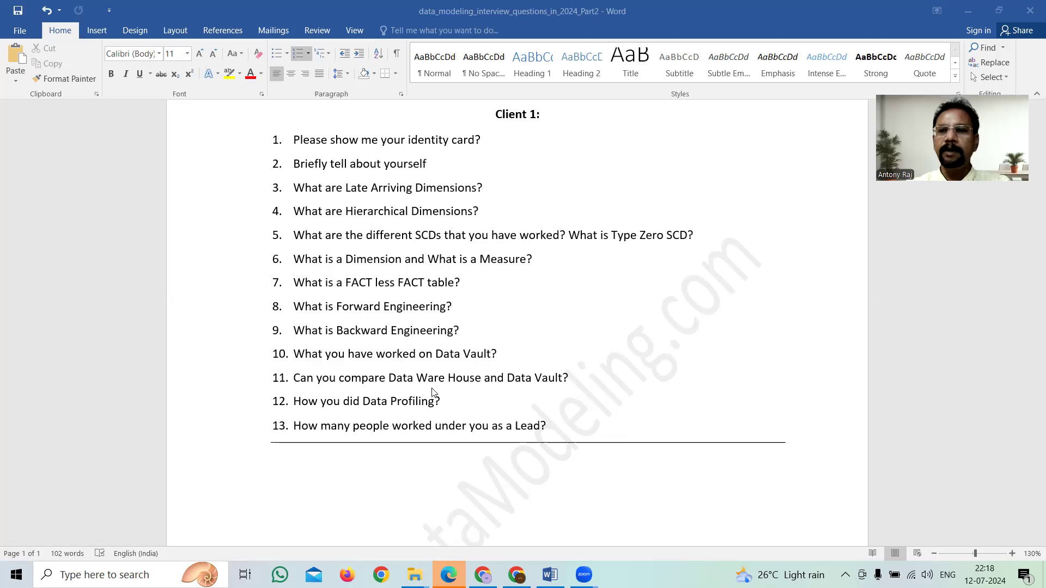
{"action": "mouse_move", "coordinate": [527, 372]}
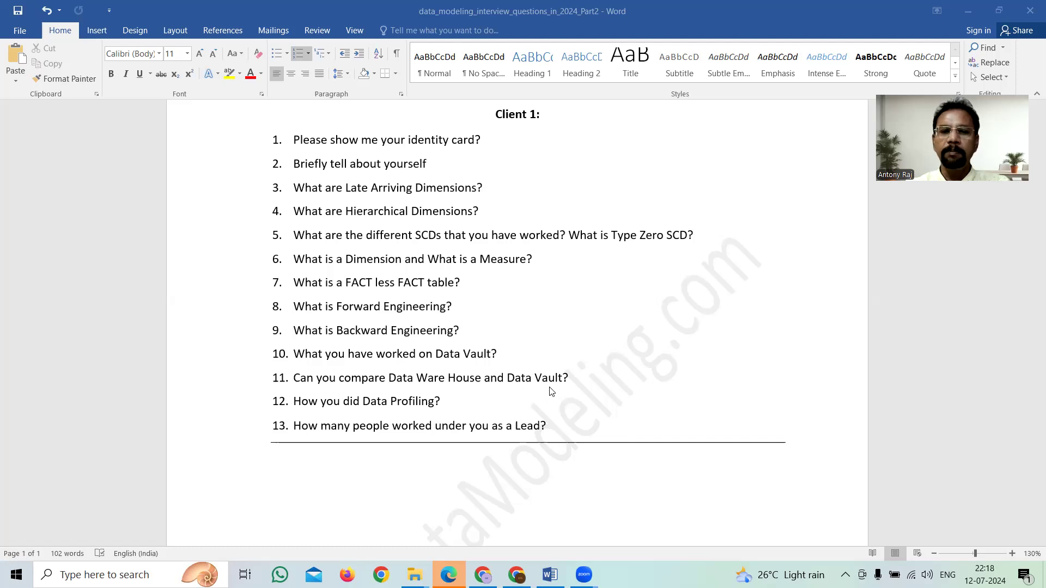
{"action": "mouse_move", "coordinate": [566, 389]}
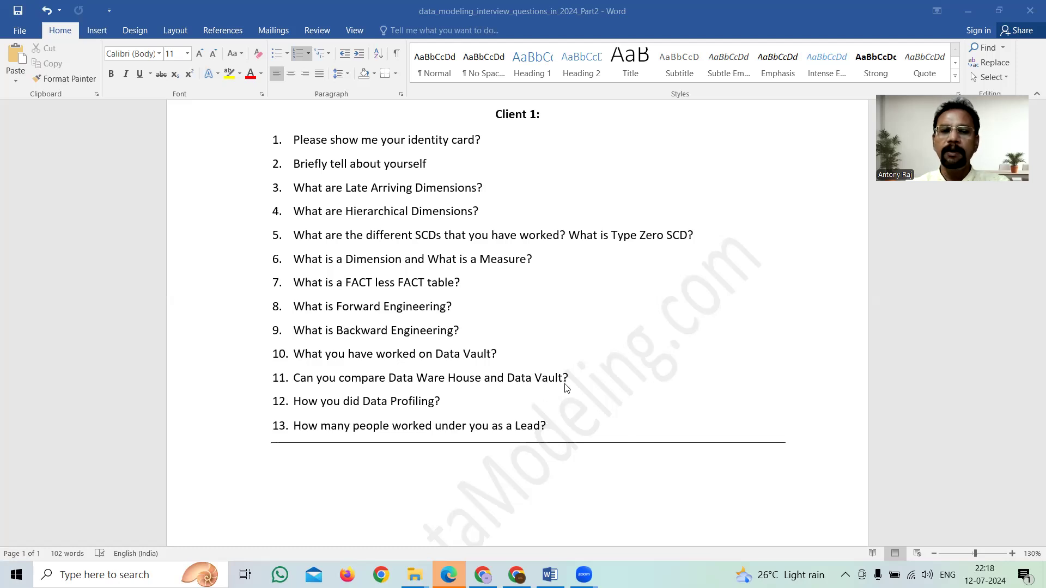
{"action": "mouse_move", "coordinate": [507, 364]}
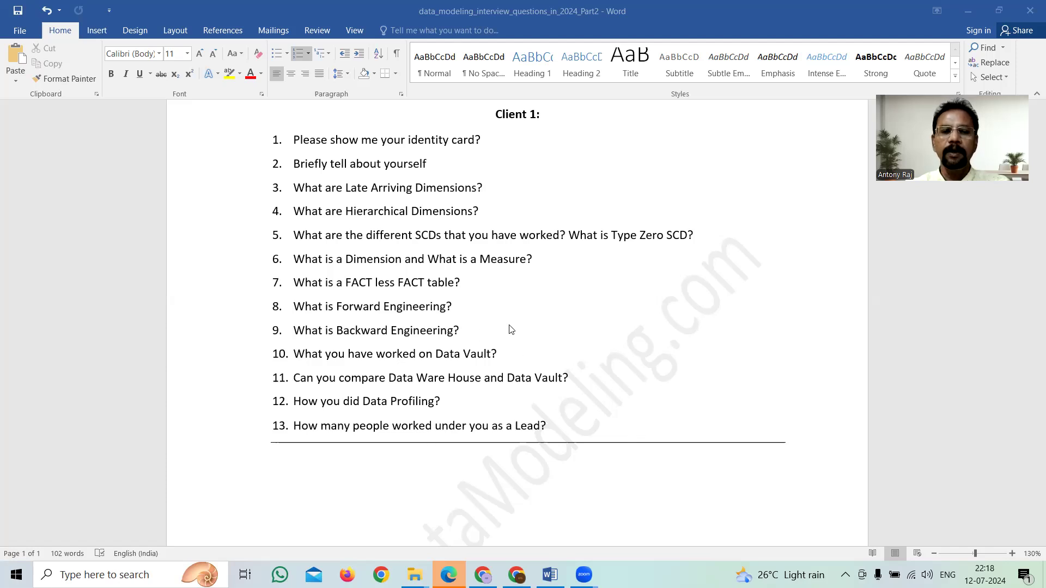
{"action": "mouse_move", "coordinate": [572, 396]}
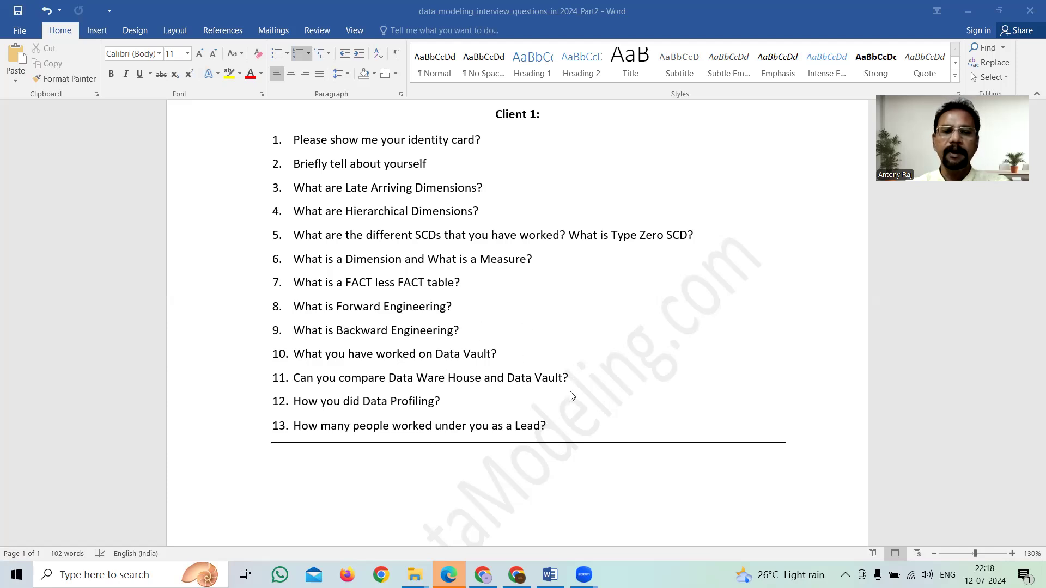
{"action": "mouse_move", "coordinate": [470, 419]}
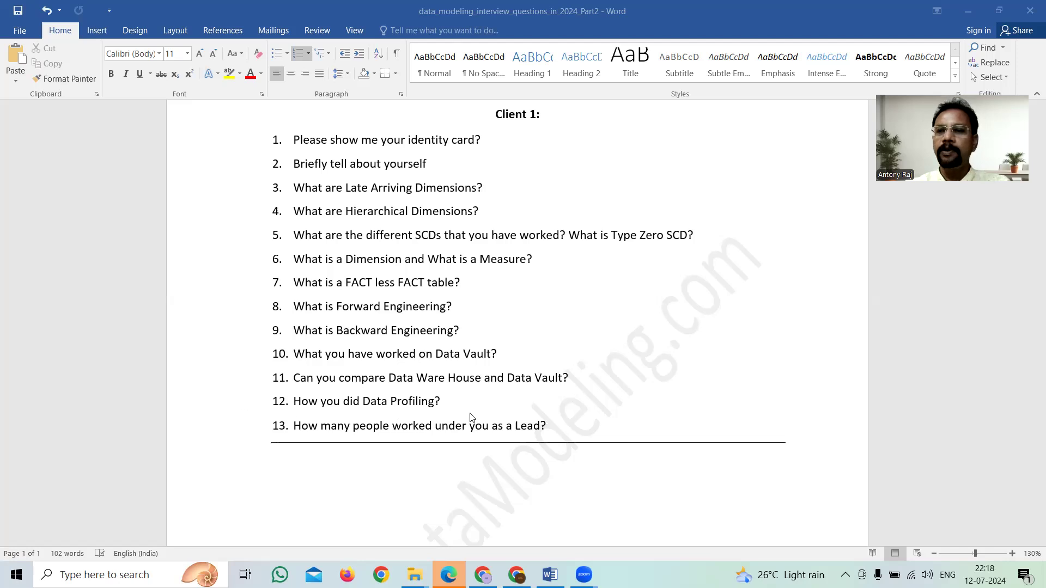
{"action": "mouse_move", "coordinate": [539, 425]}
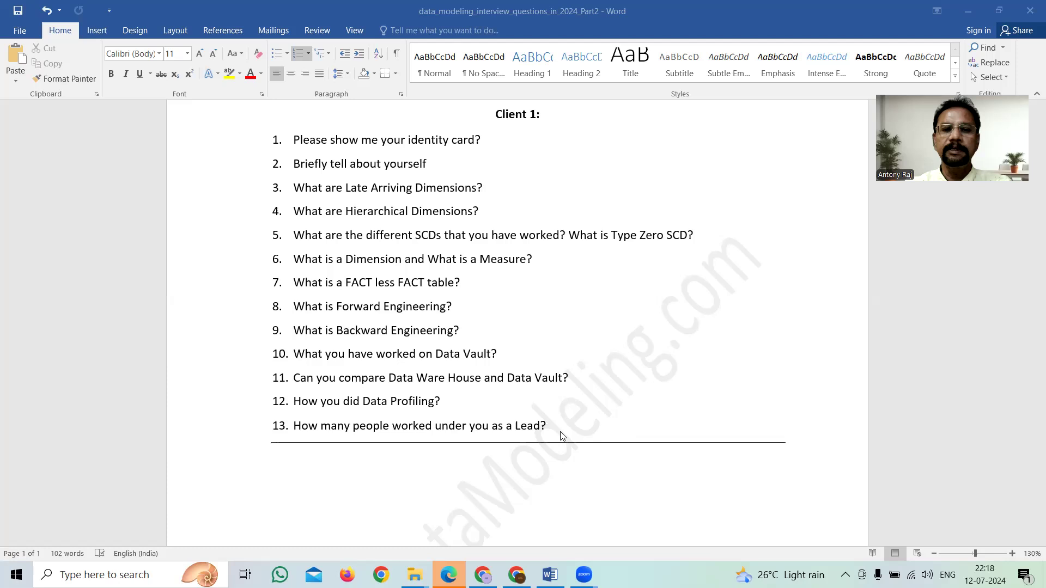
{"action": "mouse_move", "coordinate": [561, 430]}
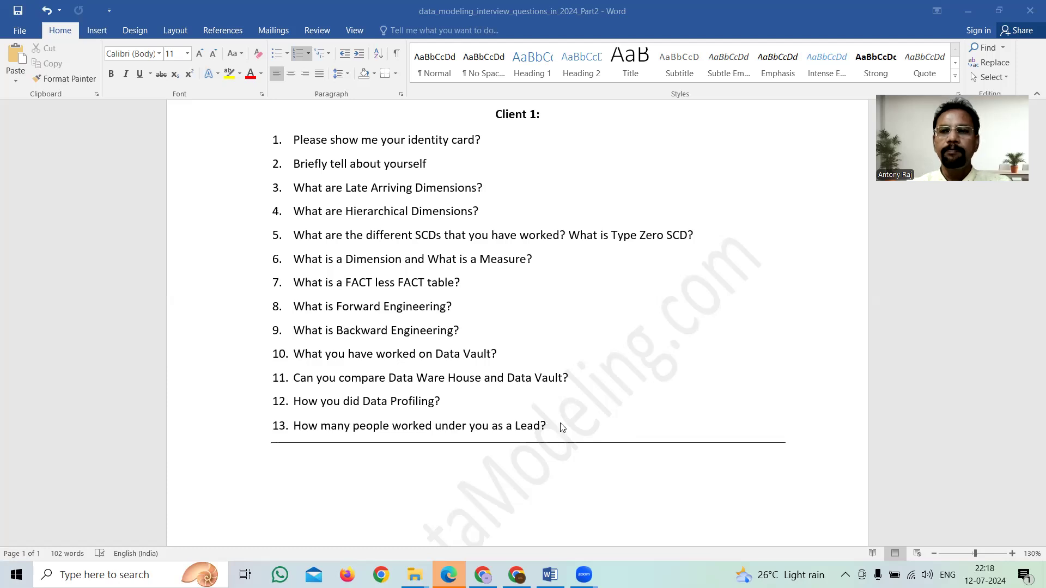
{"action": "mouse_move", "coordinate": [251, 334]}
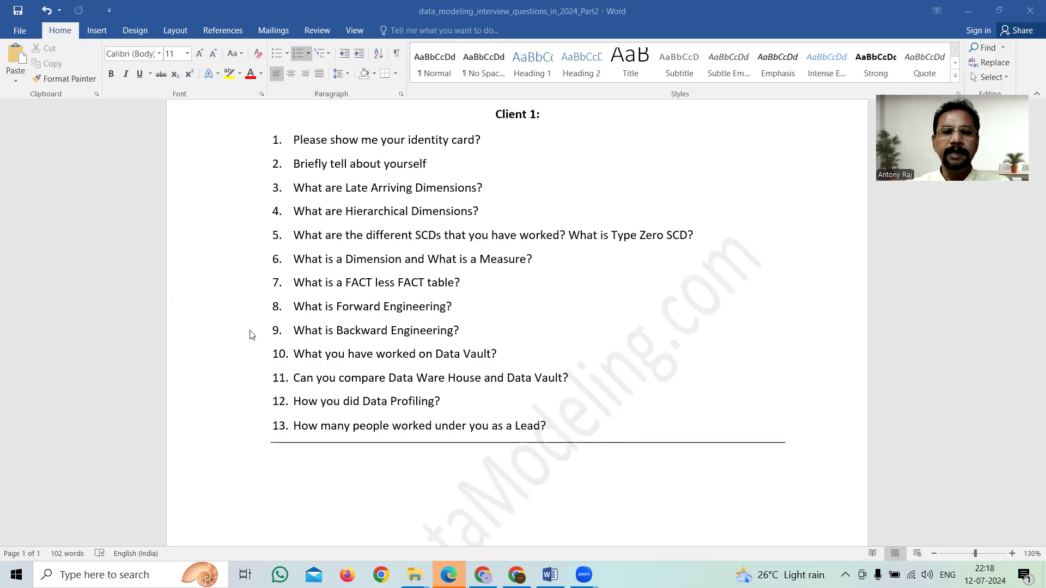
{"action": "mouse_move", "coordinate": [278, 292]}
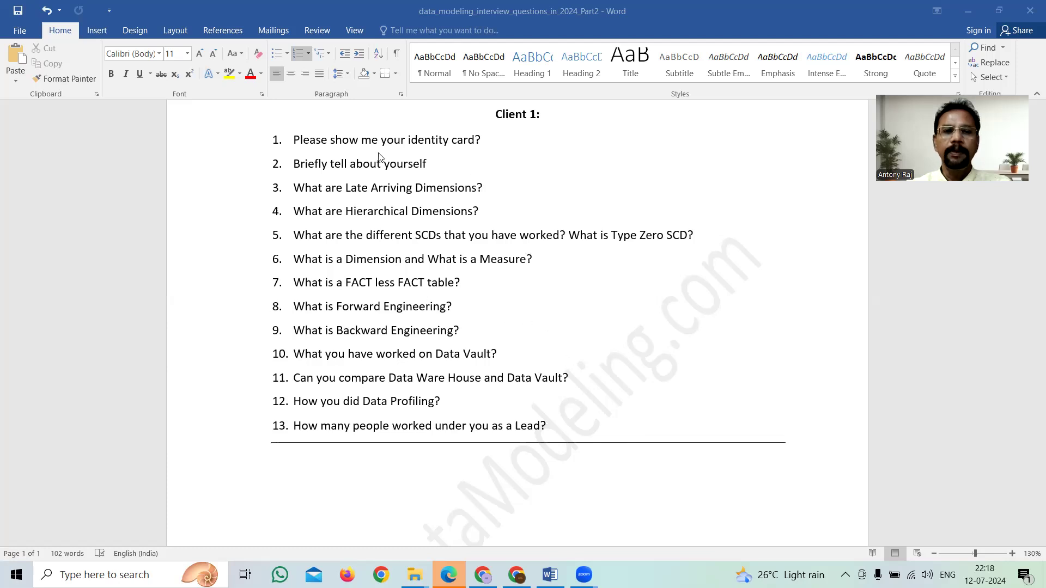
{"action": "mouse_move", "coordinate": [607, 223]}
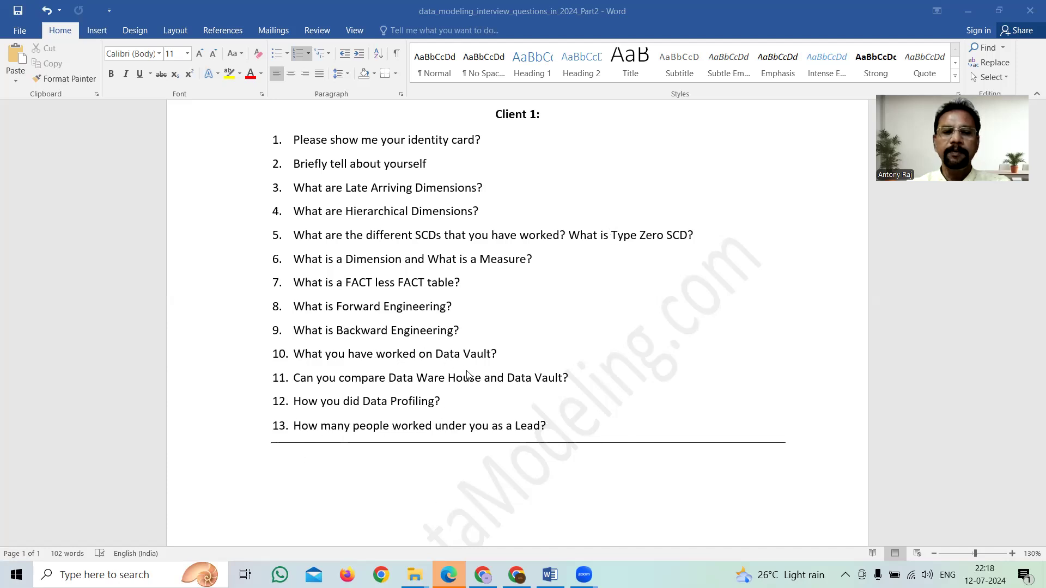
{"action": "mouse_move", "coordinate": [639, 516]}
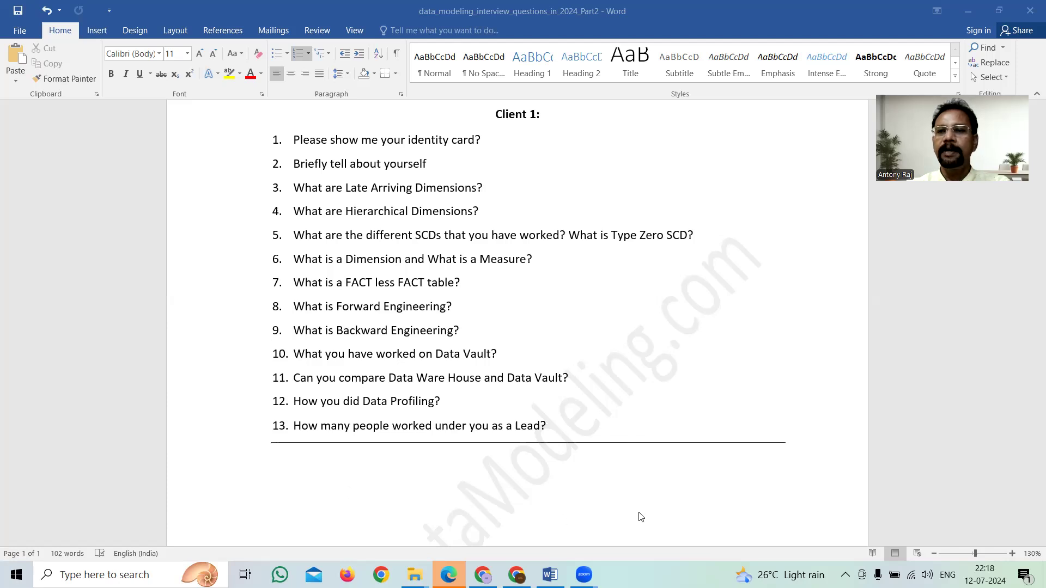
{"action": "mouse_move", "coordinate": [383, 438]}
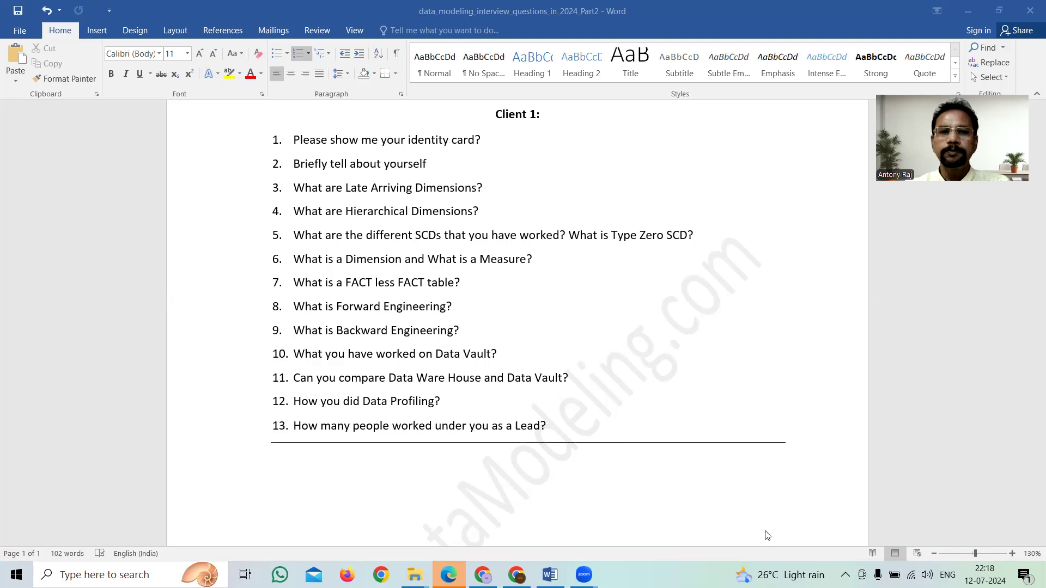
{"action": "mouse_move", "coordinate": [427, 376]}
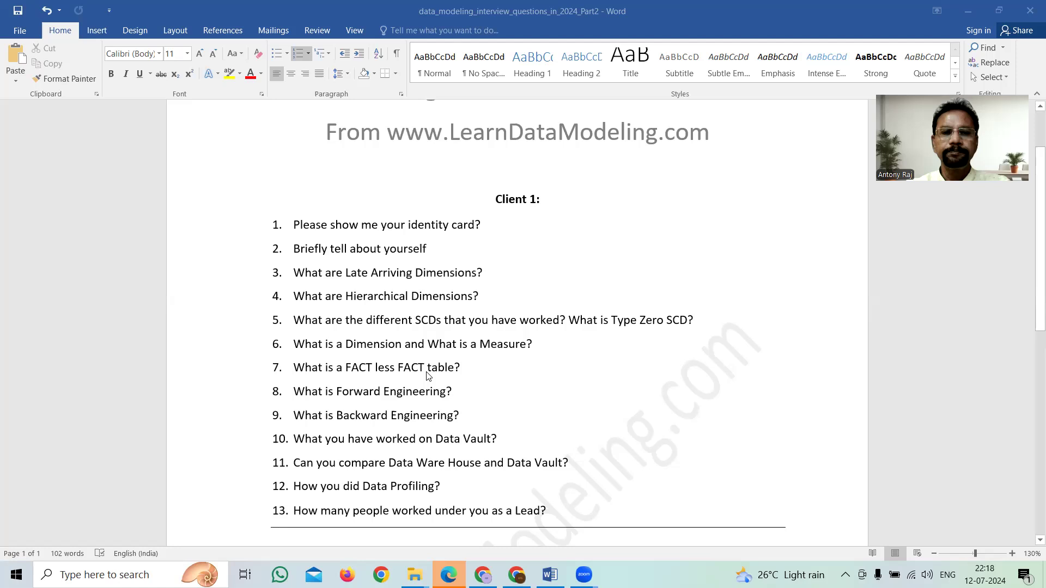
{"action": "mouse_move", "coordinate": [598, 304]}
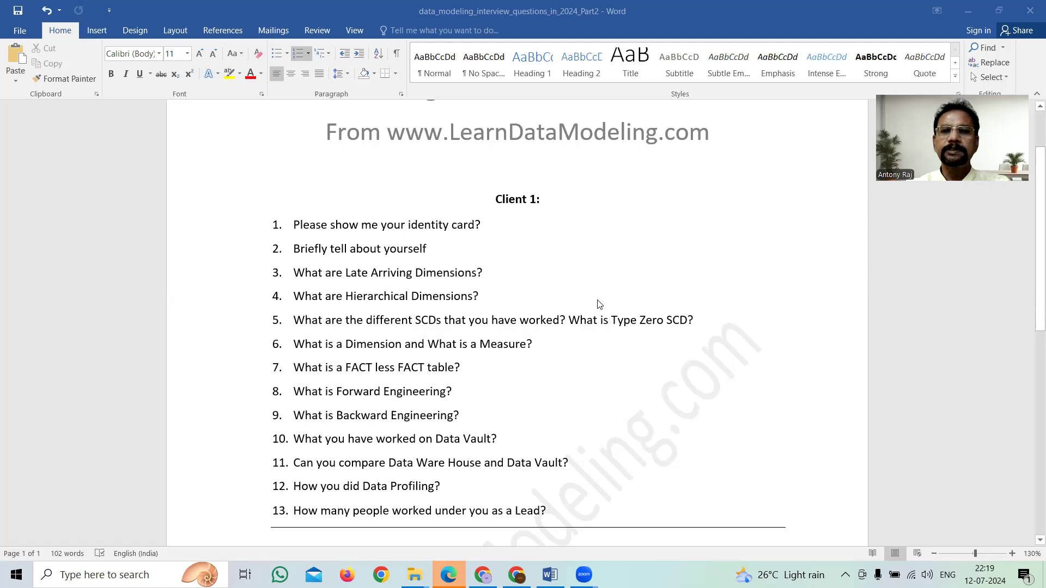